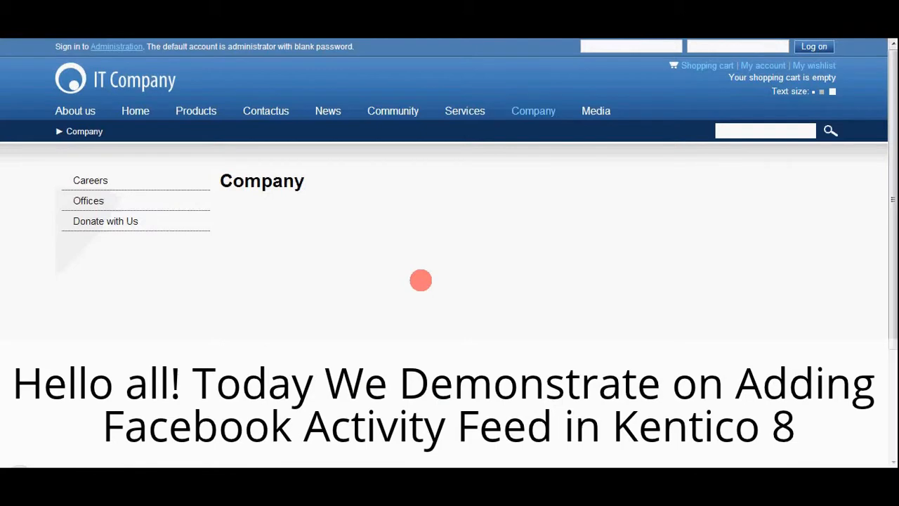
mouse_move(417, 267)
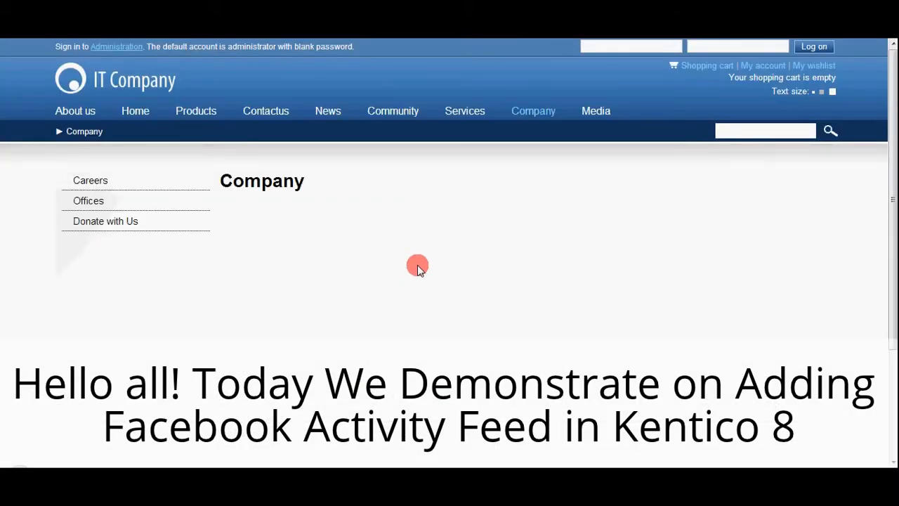
mouse_move(475, 280)
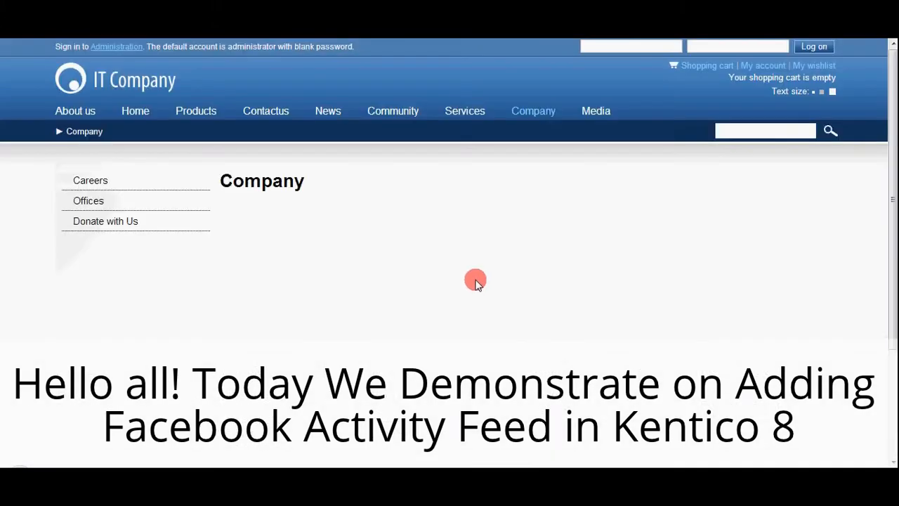
mouse_move(230, 267)
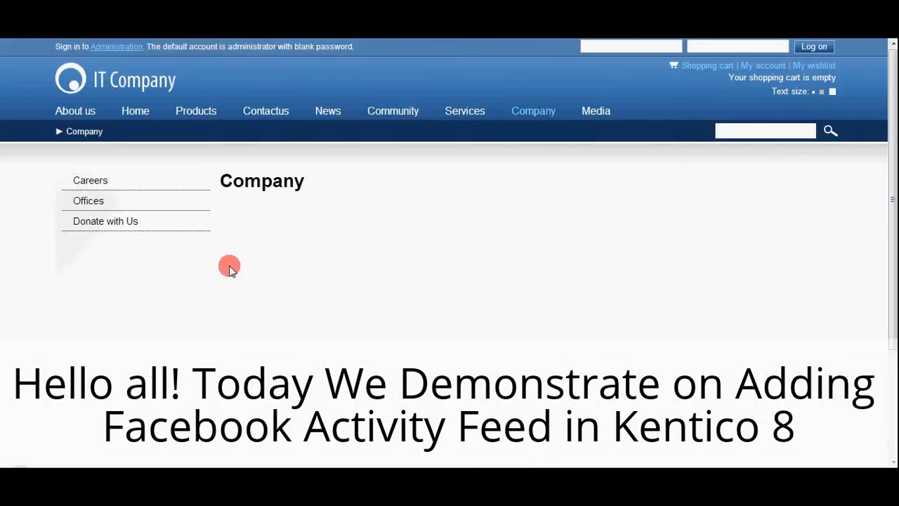
mouse_move(370, 313)
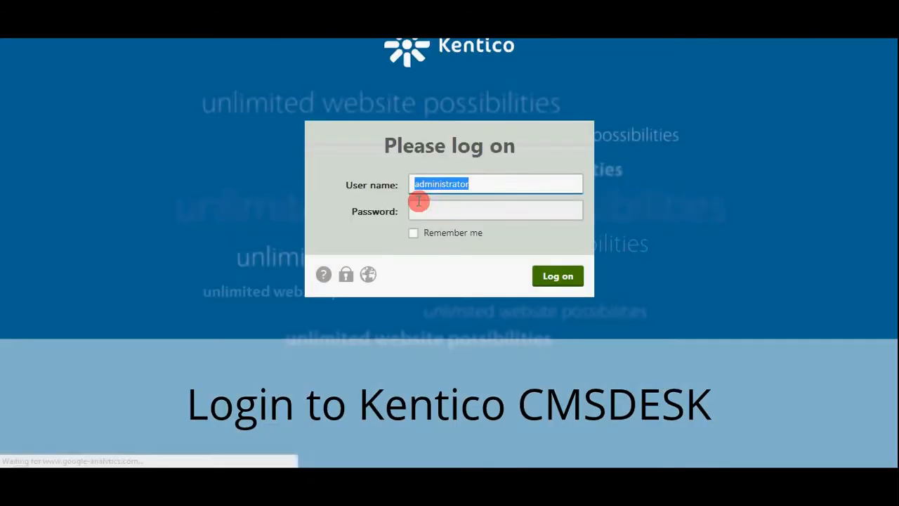
Log on to the Kentico 8 administration interface with the entered credentials.
left_click(557, 276)
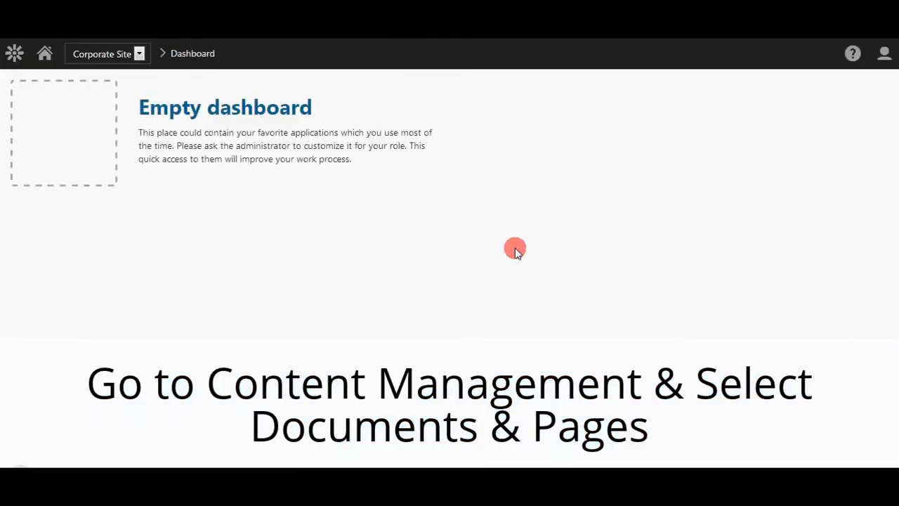
Launch Documents & Pages from the Content management section of the application list.
left_click(14, 53)
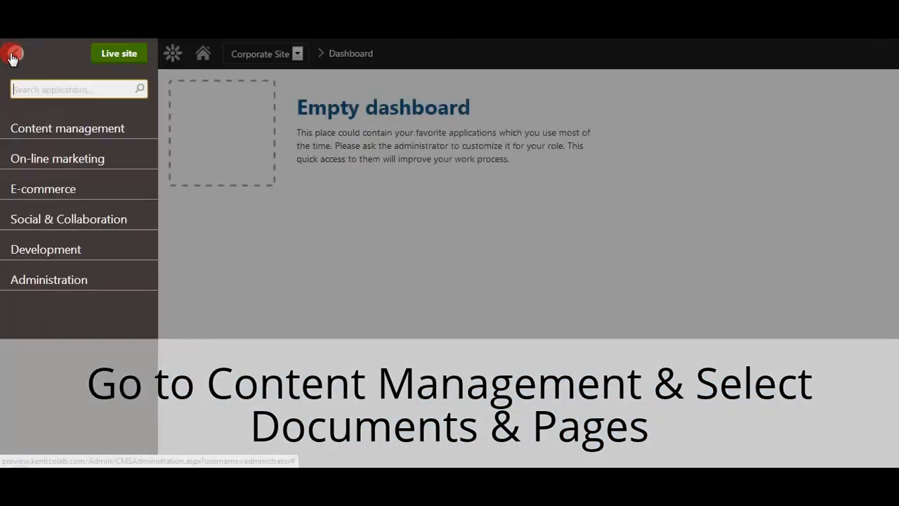
left_click(67, 127)
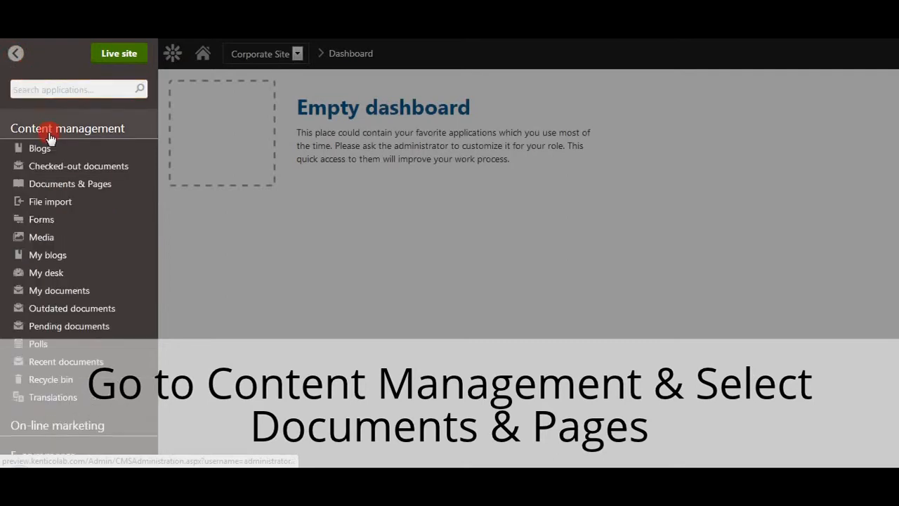
left_click(69, 183)
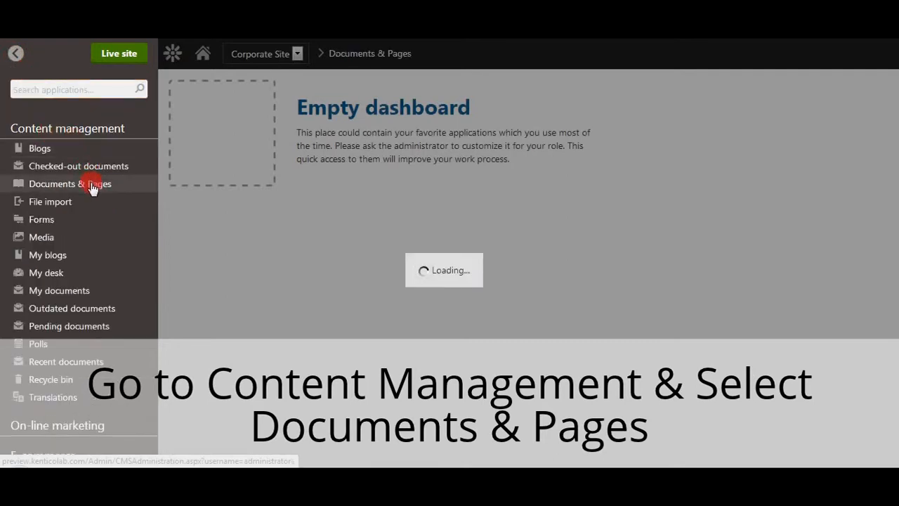
left_click(70, 183)
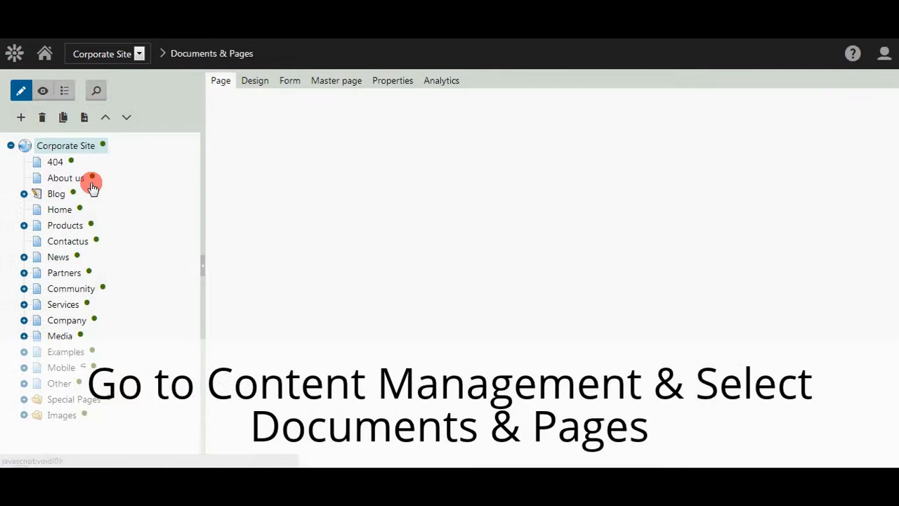
left_click(66, 178)
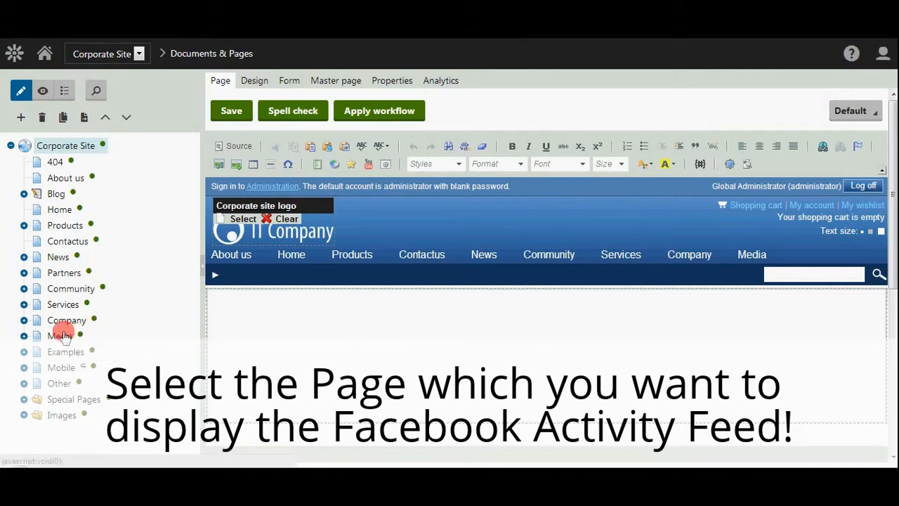
Select the Company page in the Corporate Site content tree.
left_click(66, 320)
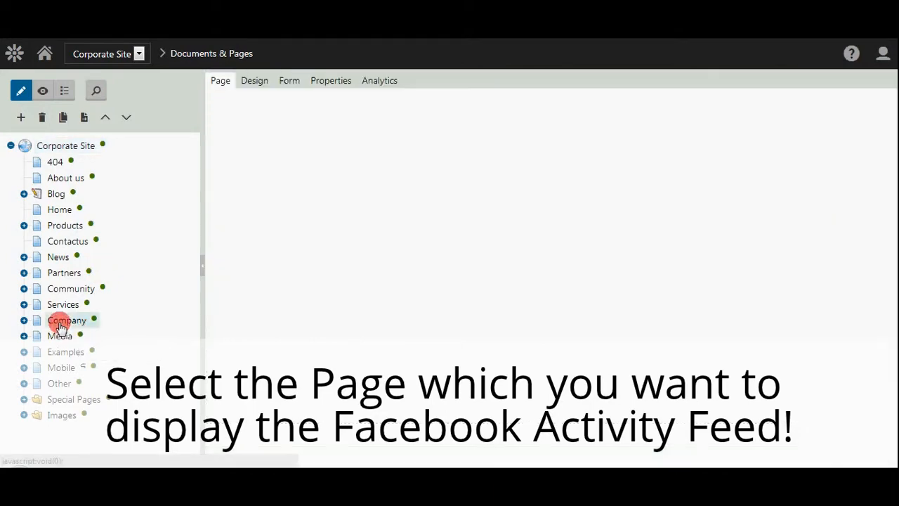
left_click(67, 320)
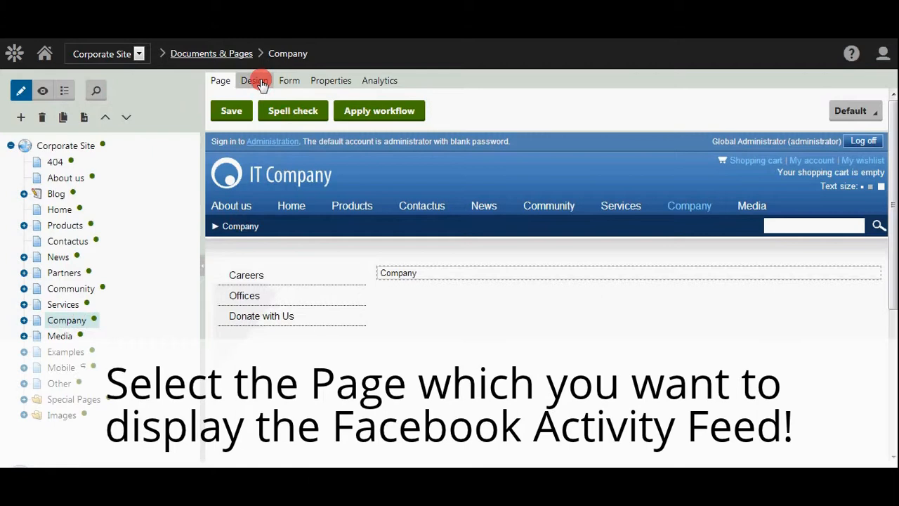
On the Design tab, choose Add new web part for the Main zone.
left_click(254, 80)
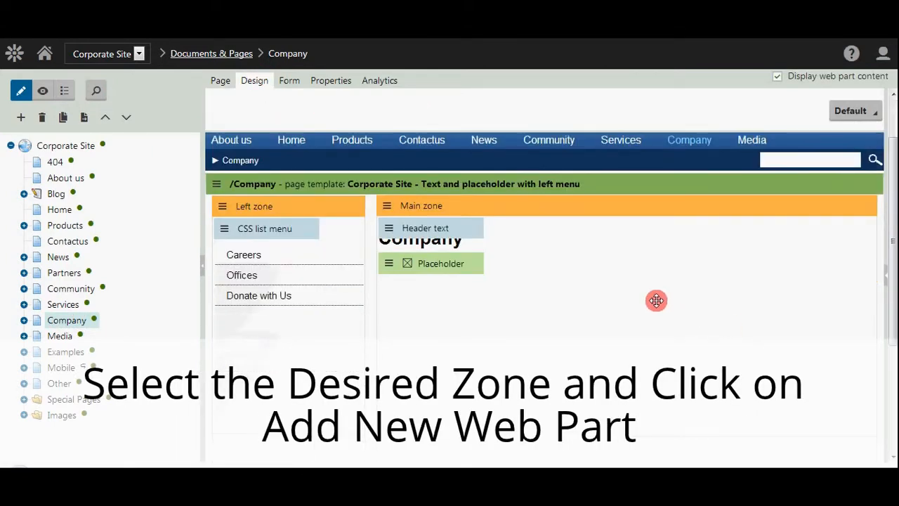
mouse_move(535, 276)
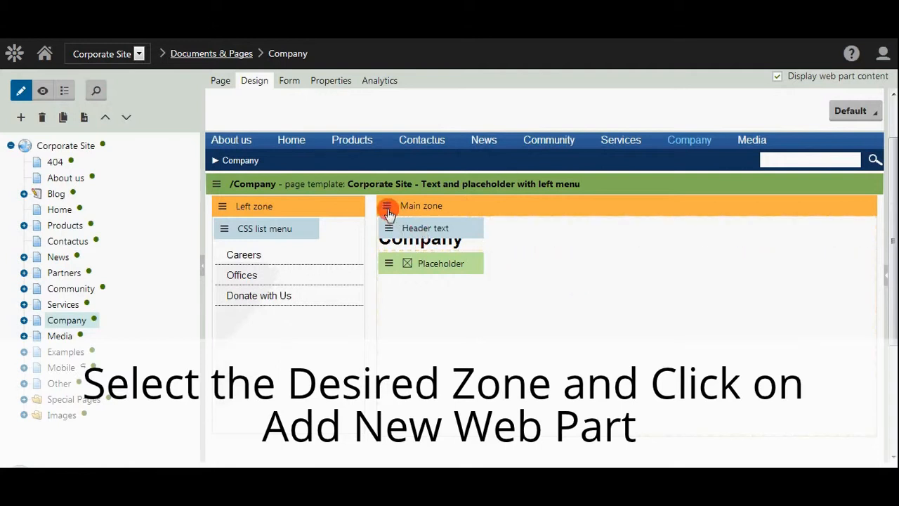
left_click(388, 206)
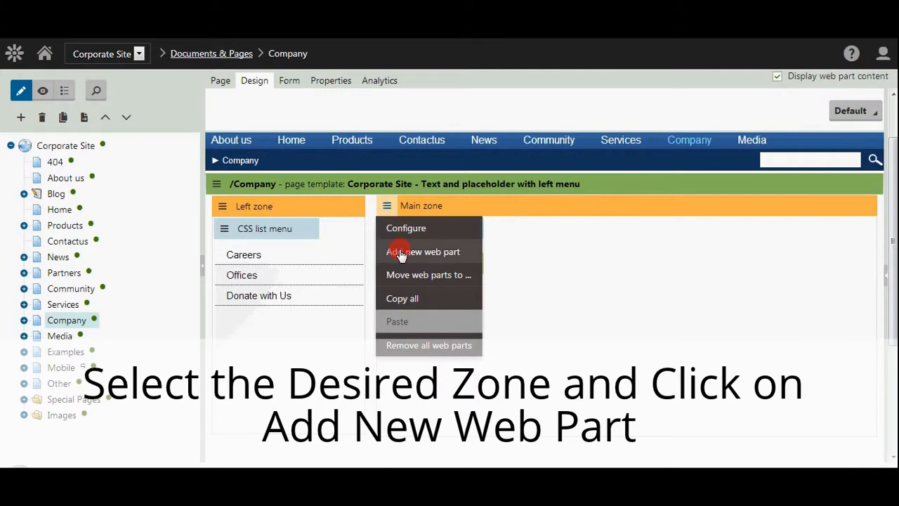
left_click(422, 252)
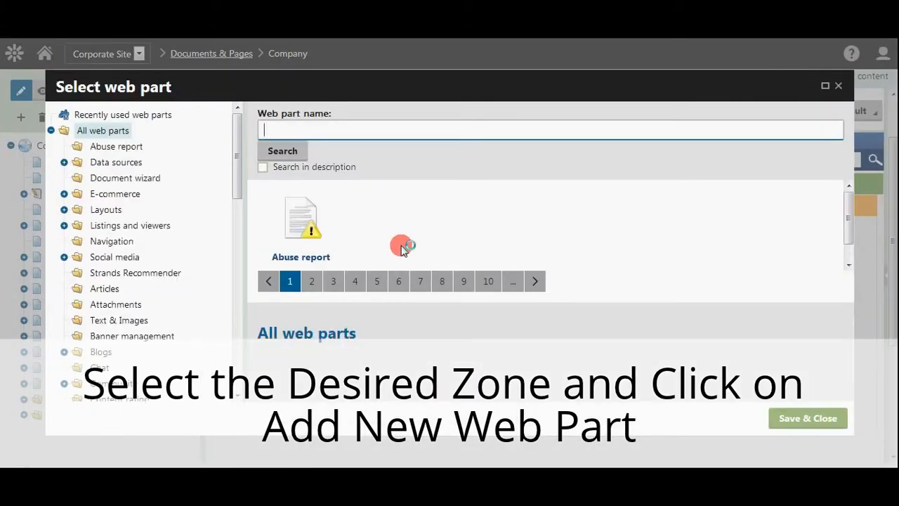
Search web parts for 'facebook', pick Facebook activity feed, and add it.
type("facebook")
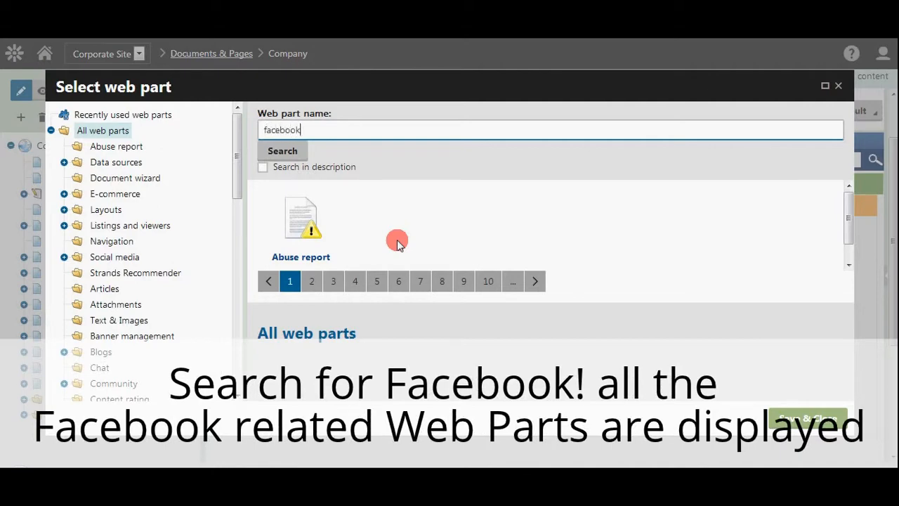
left_click(281, 150)
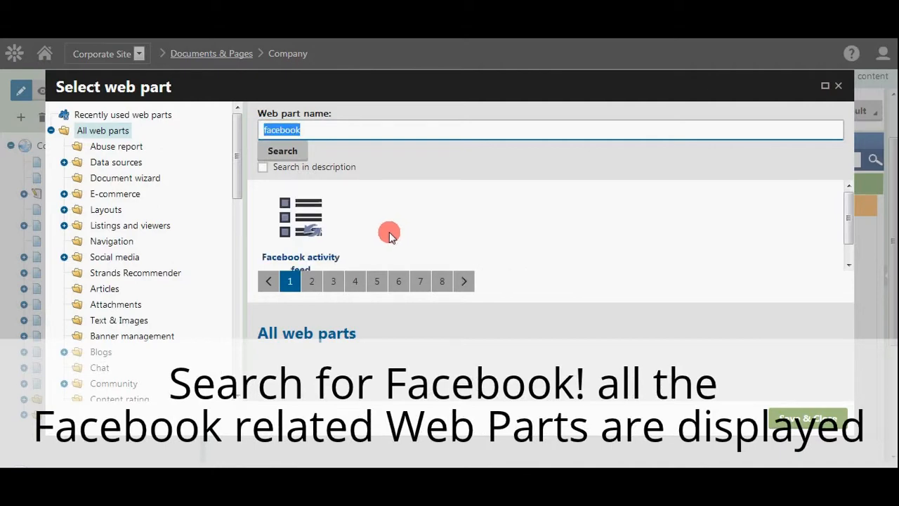
left_click(300, 222)
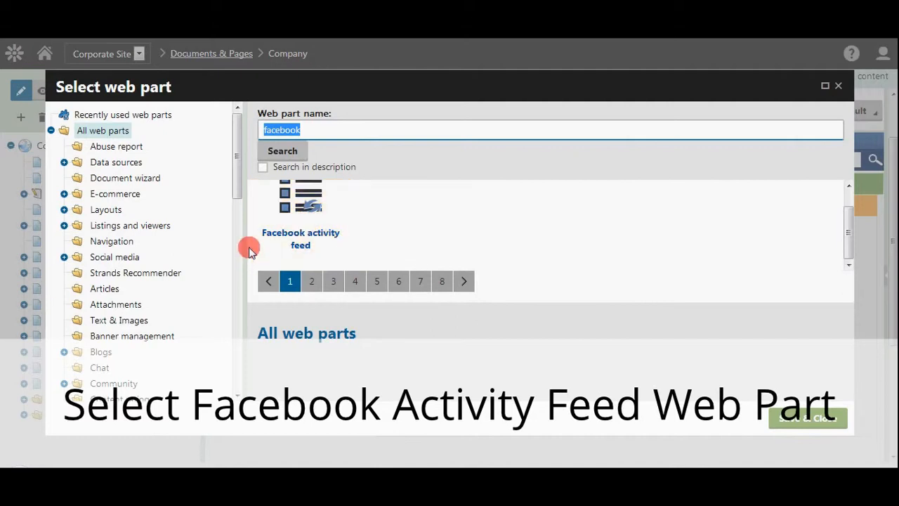
left_click(301, 210)
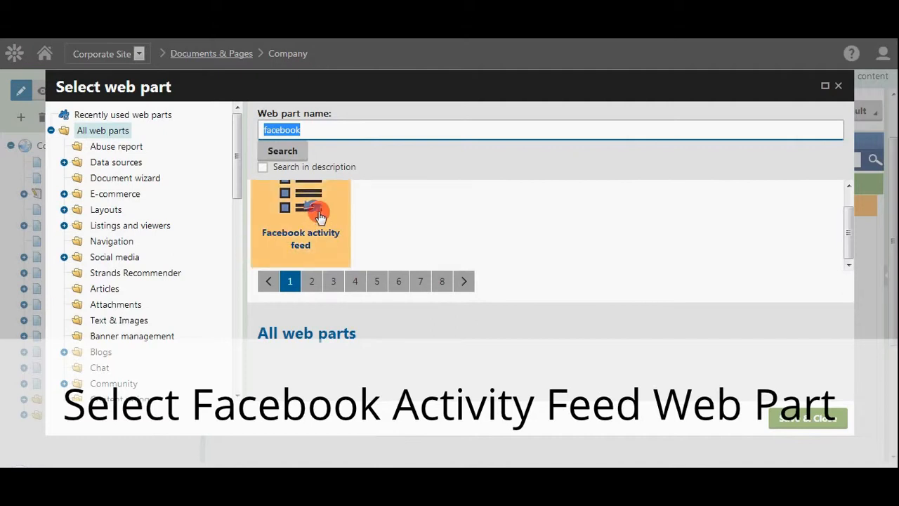
left_click(300, 210)
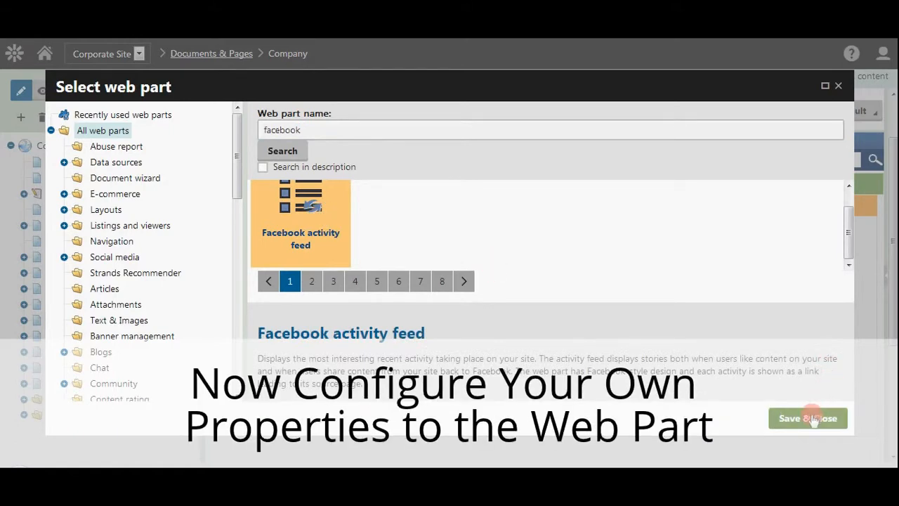
left_click(807, 418)
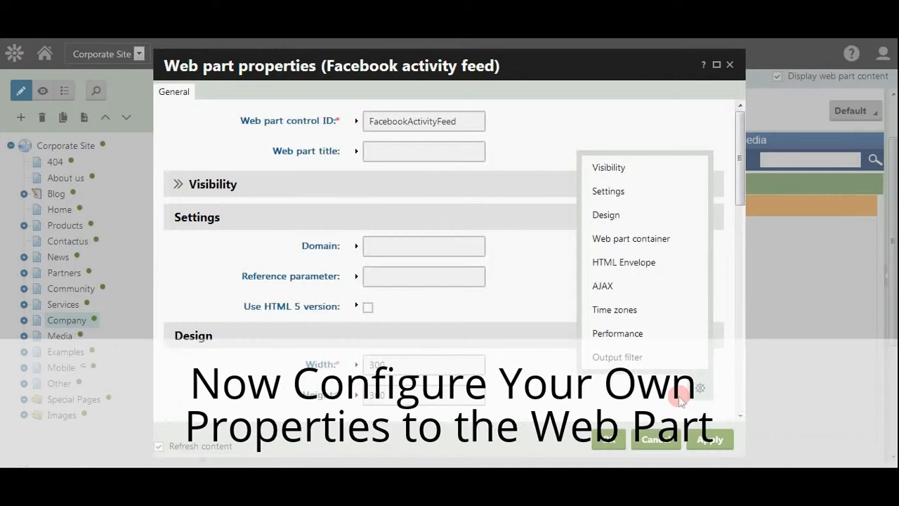
mouse_move(366, 323)
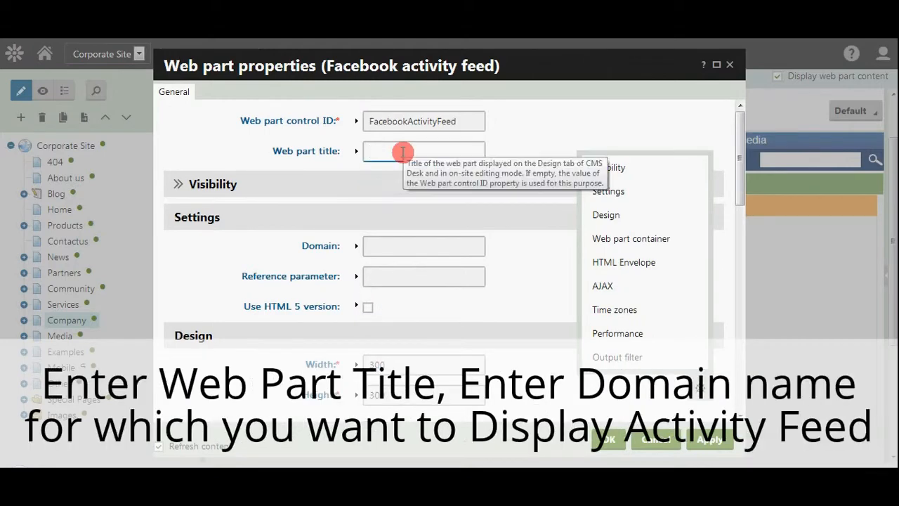
Set the web part title to 'FB Activity Feed' and the domain to Kentico.com.
type("F")
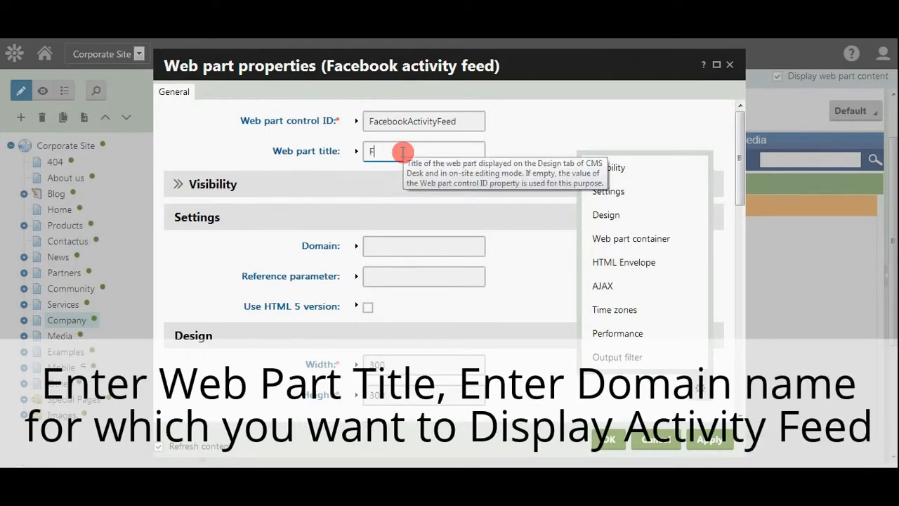
type("ac")
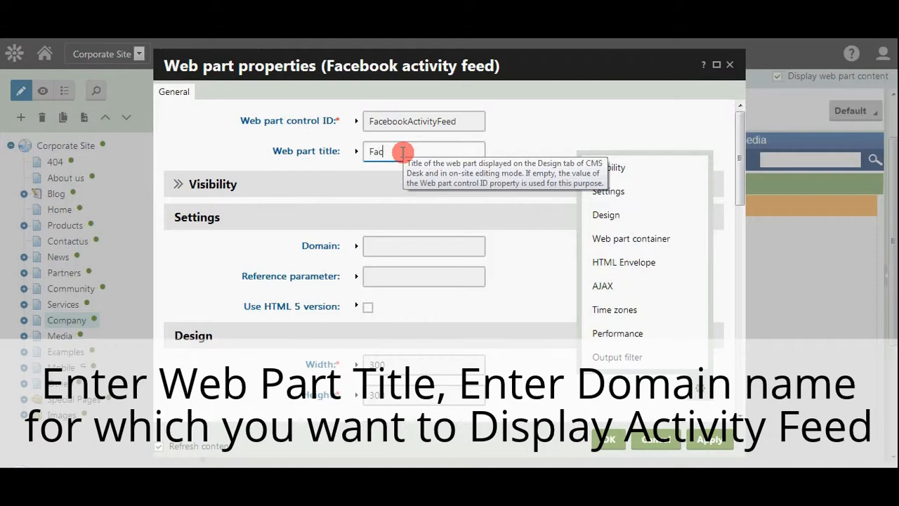
type("FB A")
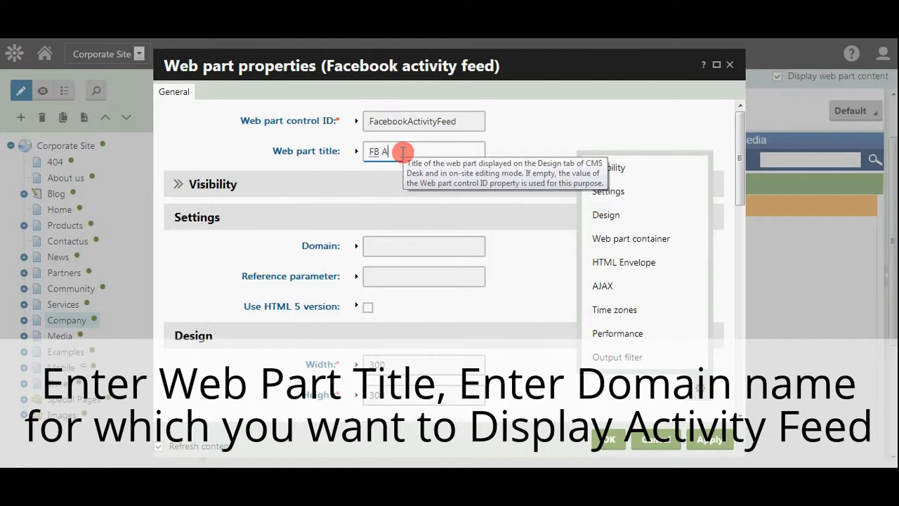
type("ctivity Feed")
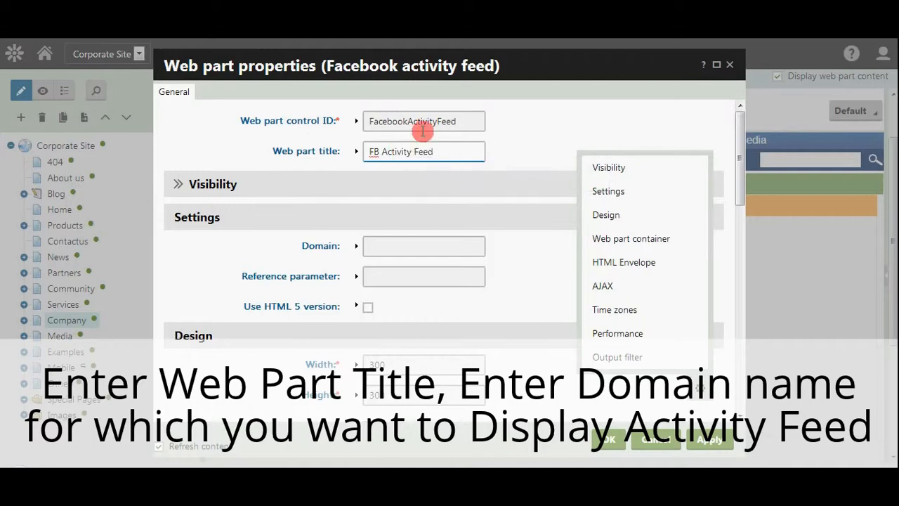
mouse_move(381, 246)
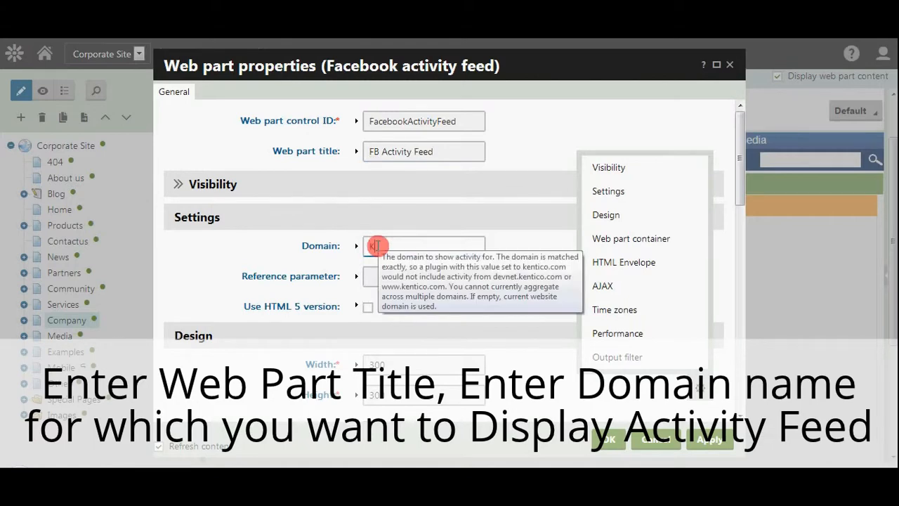
type("kentico.com")
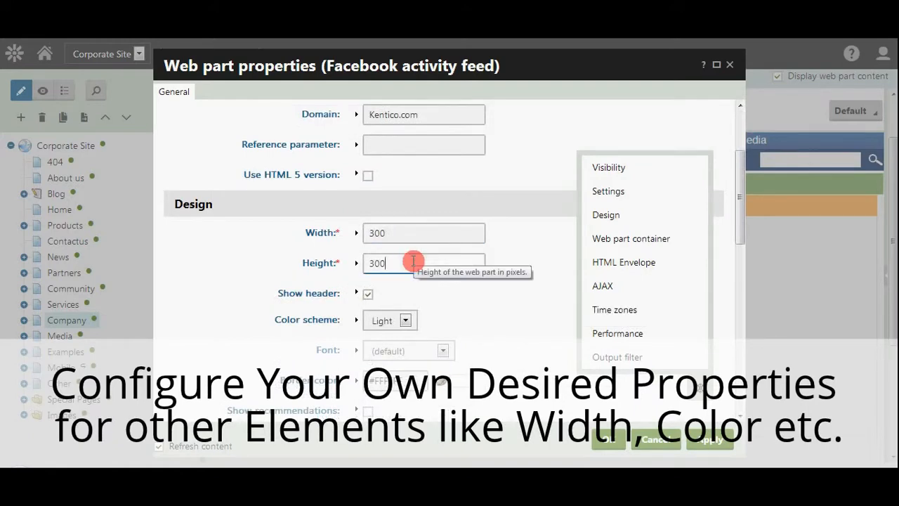
scroll("down", 3)
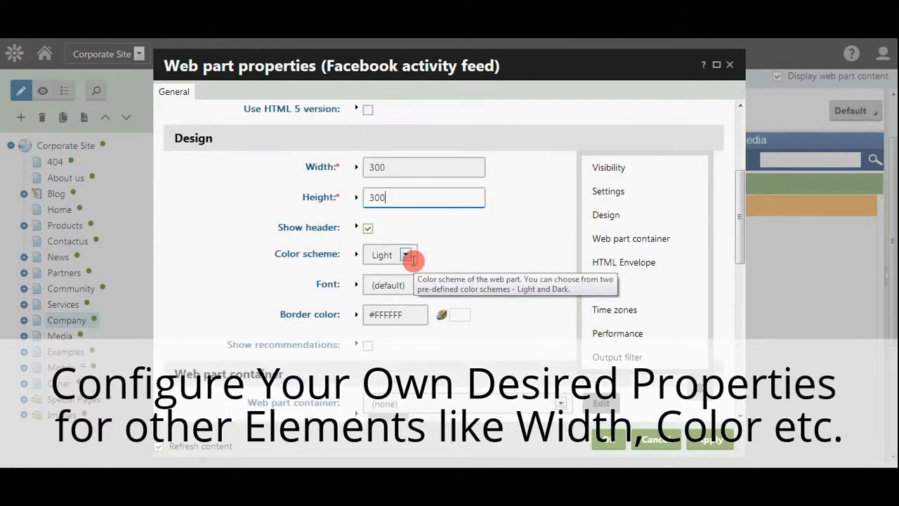
left_click(443, 285)
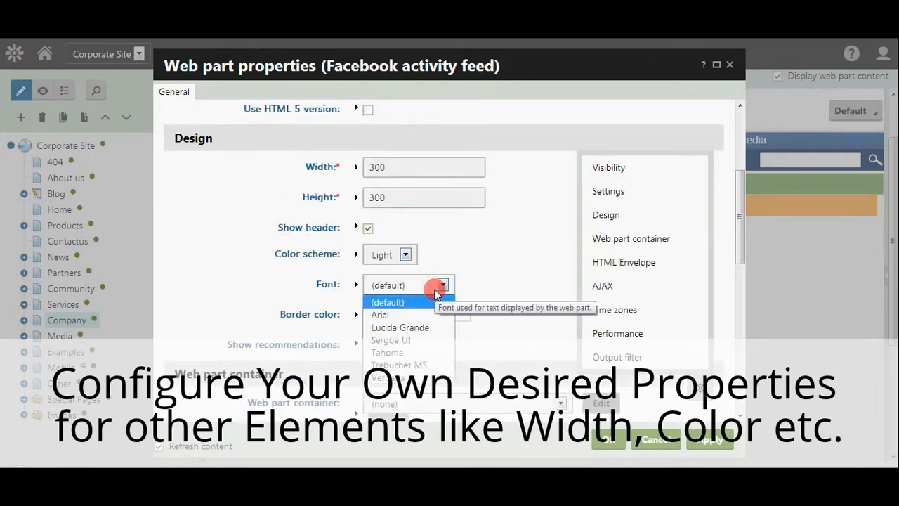
left_click(387, 302)
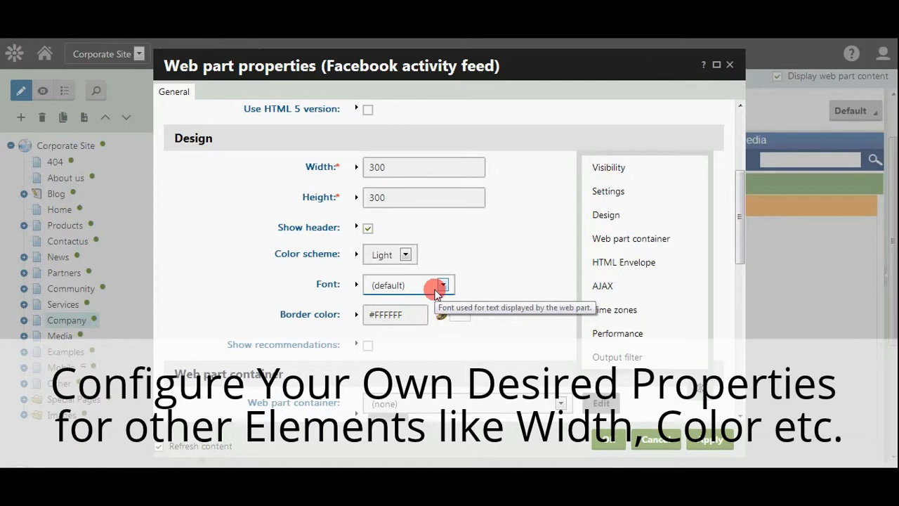
scroll("down", 3)
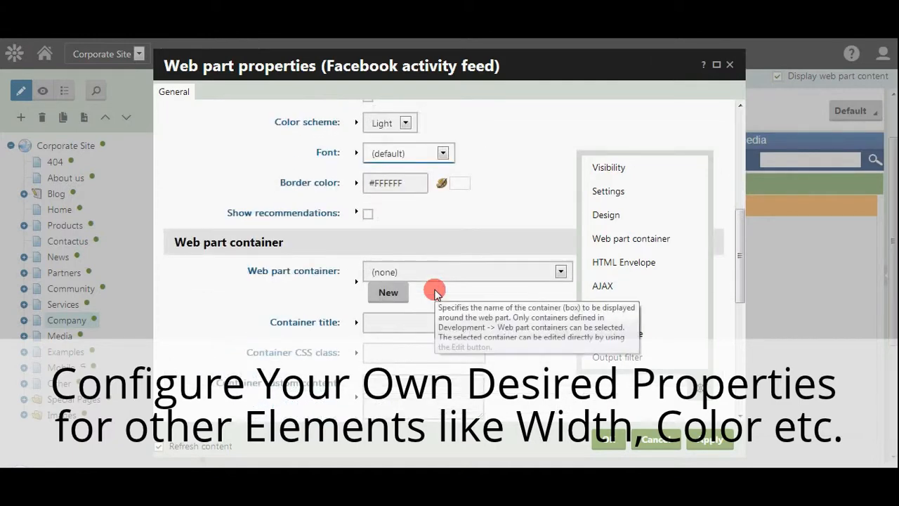
Enter an activity-related container title beginning 'Activi' under Web part container.
scroll("down", 3)
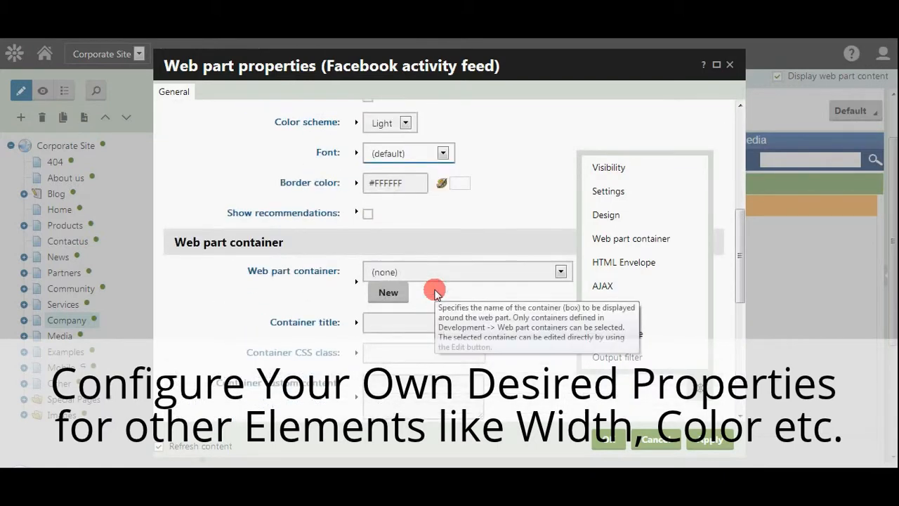
left_click(424, 321)
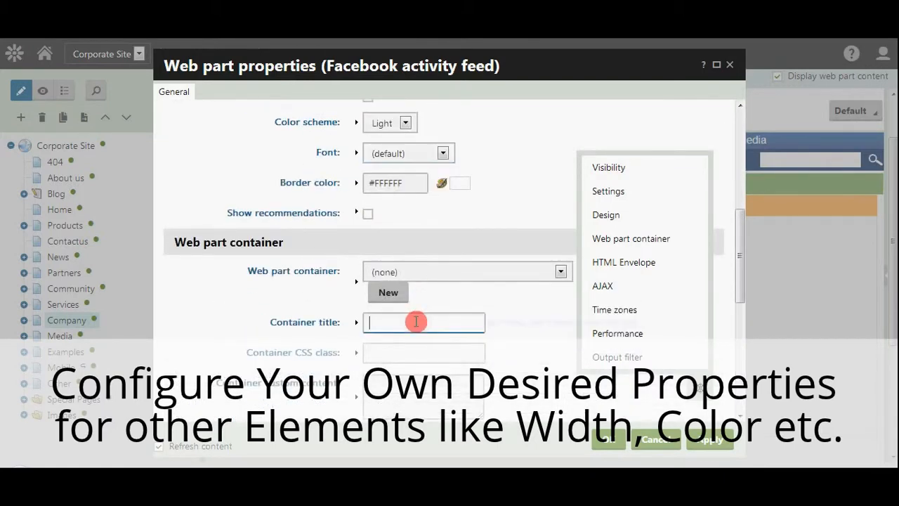
type("A")
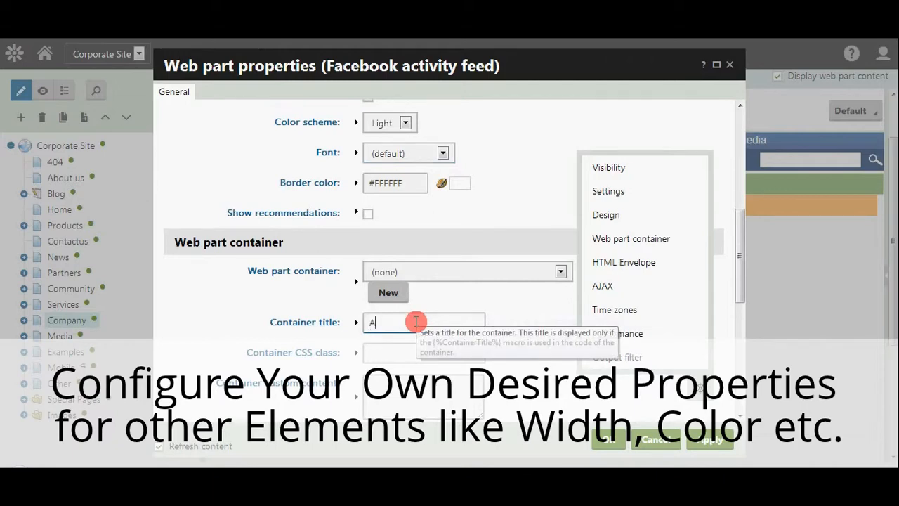
type("ctivi")
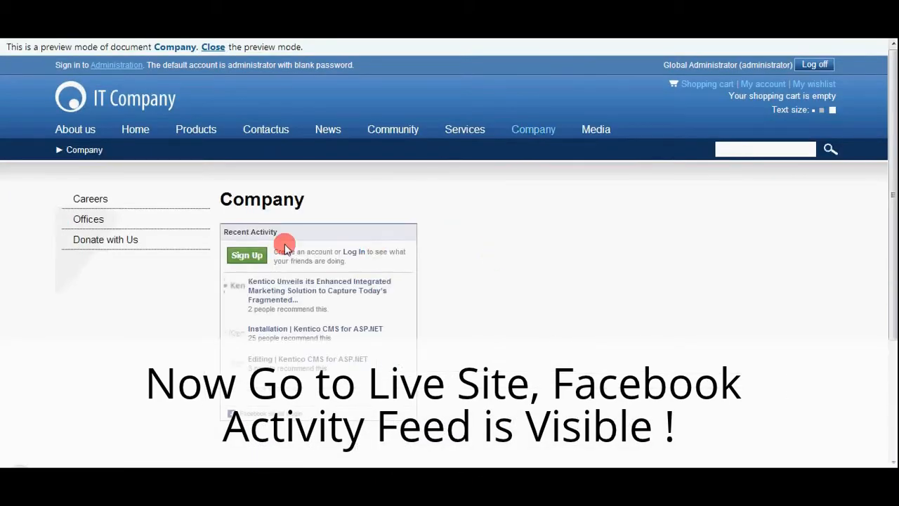
mouse_move(284, 233)
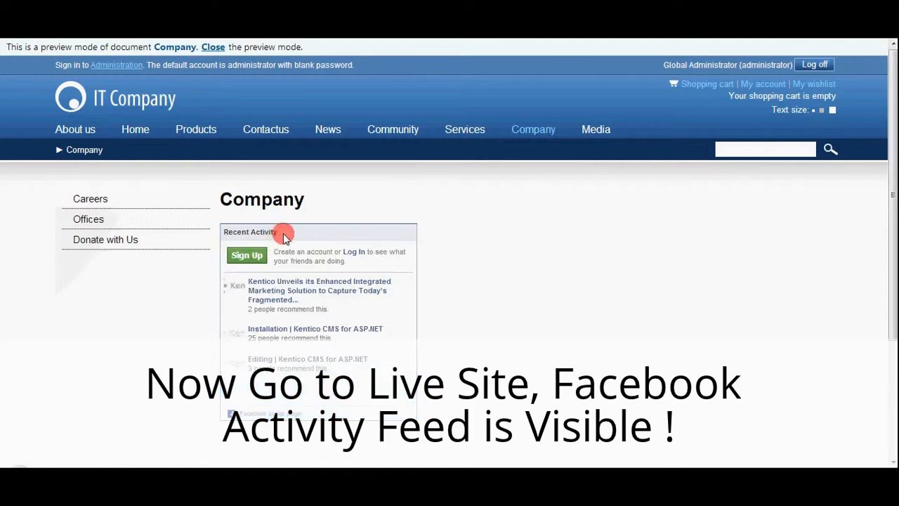